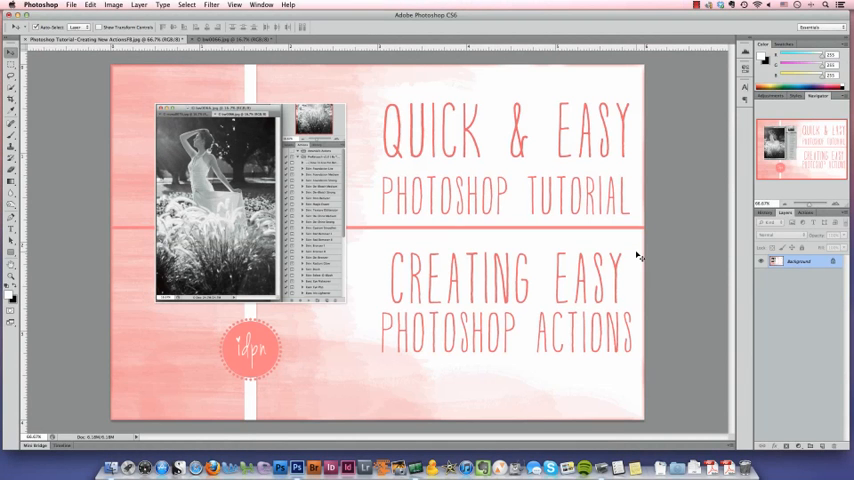
mouse_move(623, 255)
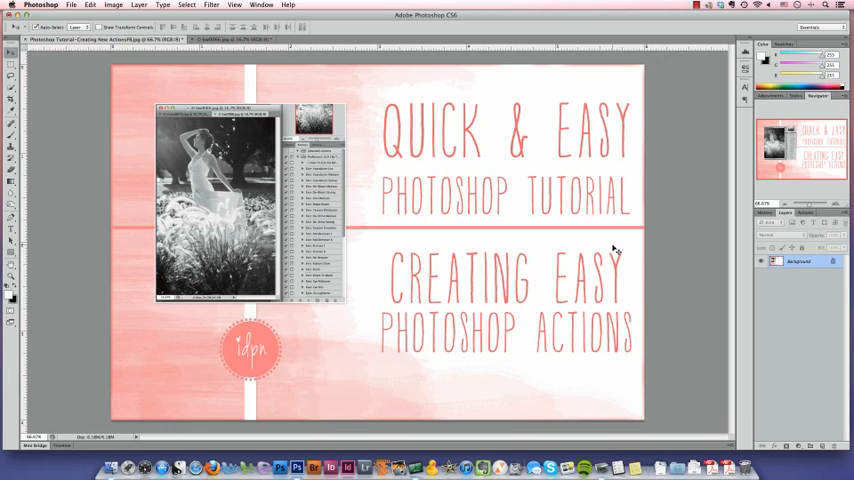
mouse_move(612, 249)
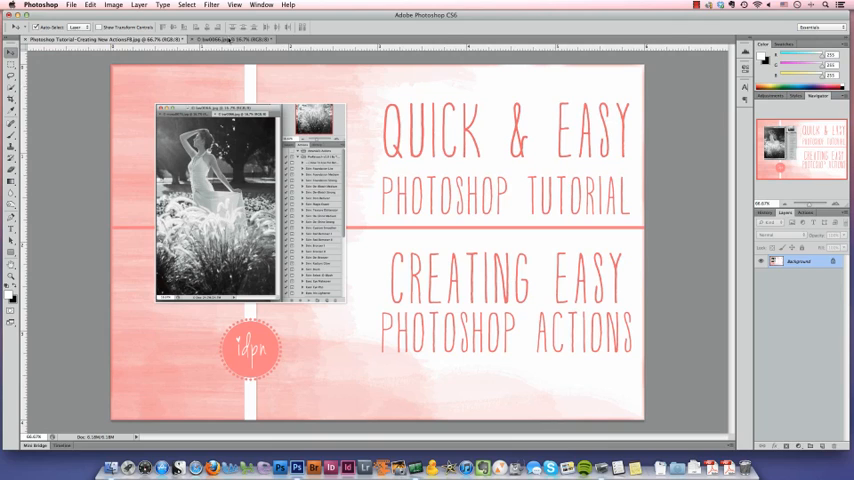
Step: Bring up the bw0066.jpg photo with the Actions panel shown, glancing through the Layer menu
click(225, 39)
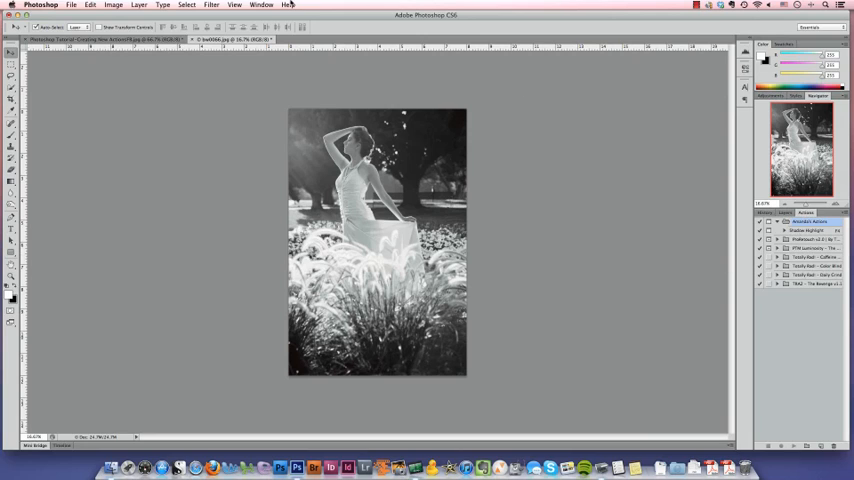
click(261, 5)
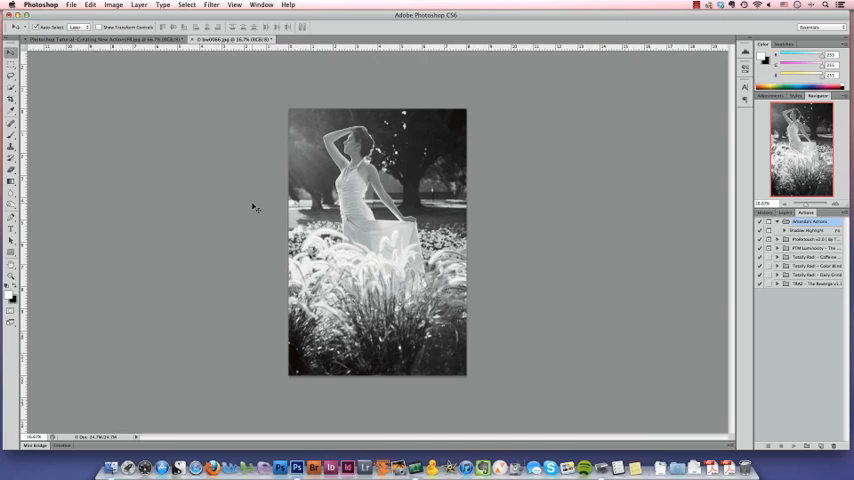
click(138, 5)
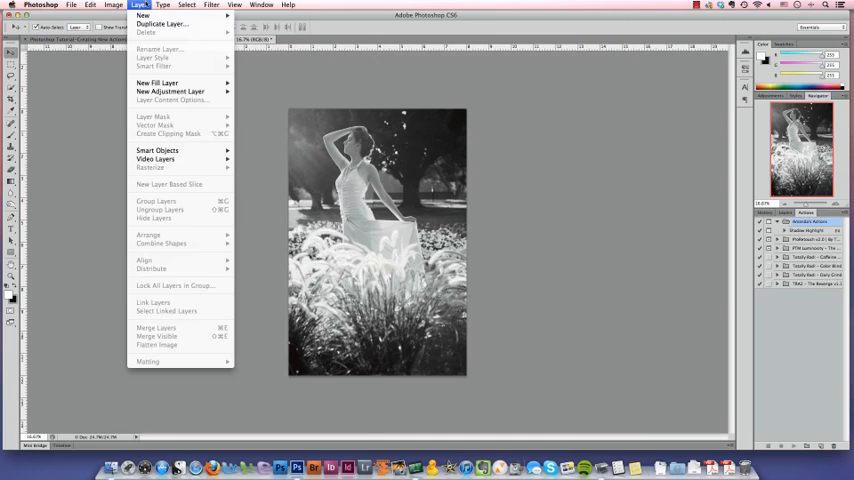
mouse_move(251, 327)
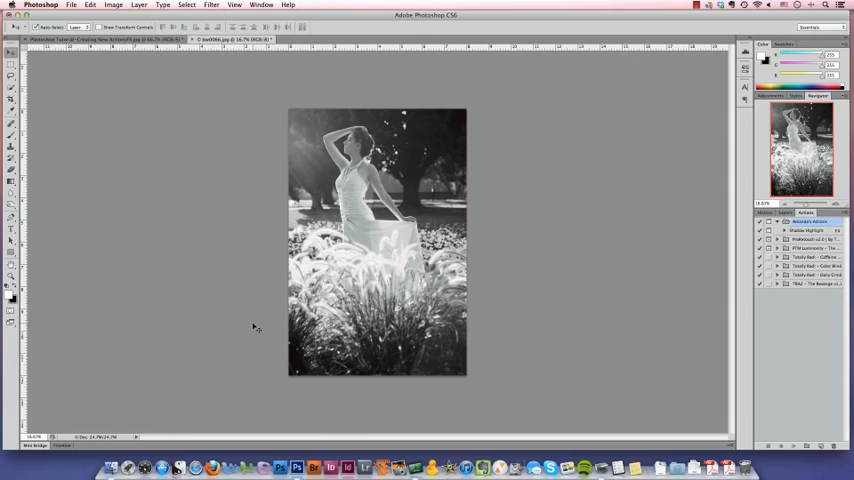
mouse_move(248, 240)
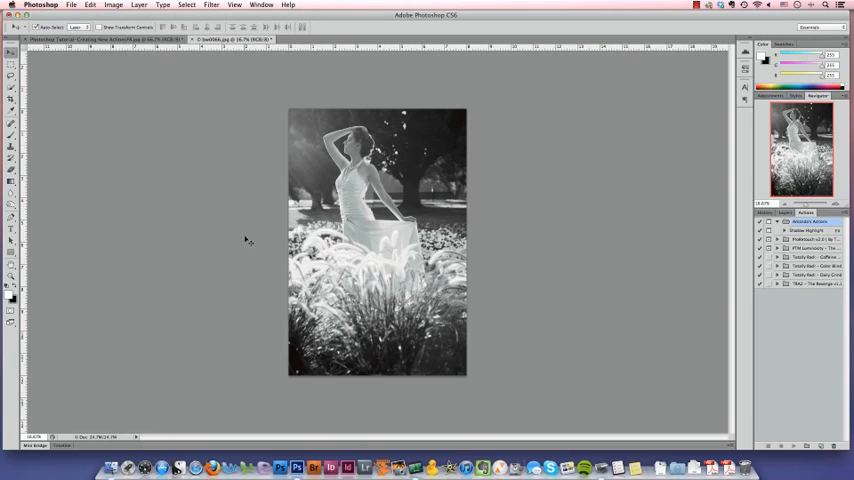
click(138, 5)
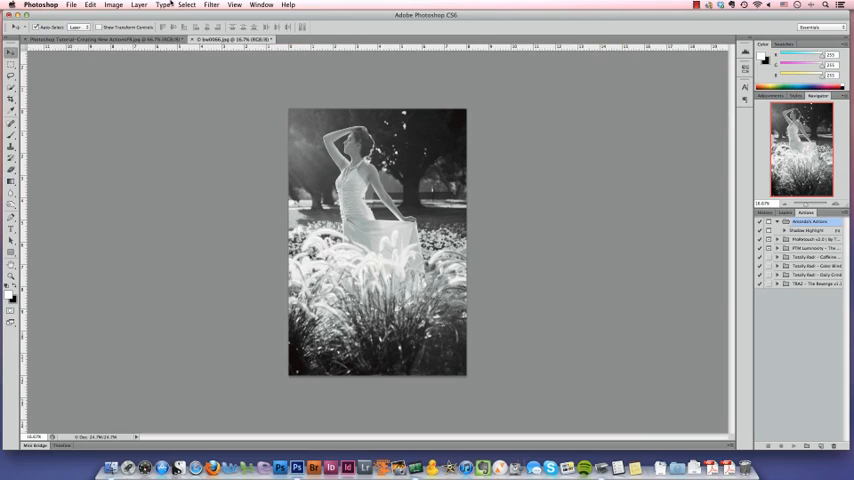
Step: Duplicate the Background layer, keeping the name 'Background copy'
click(139, 5)
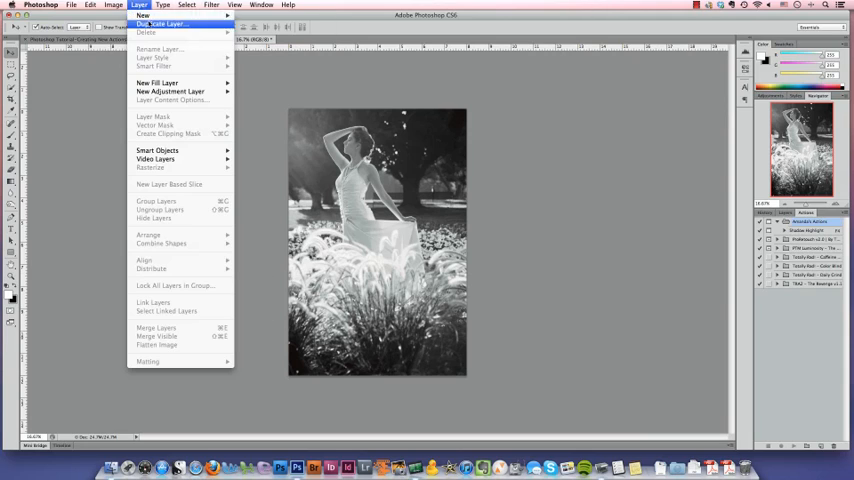
click(165, 23)
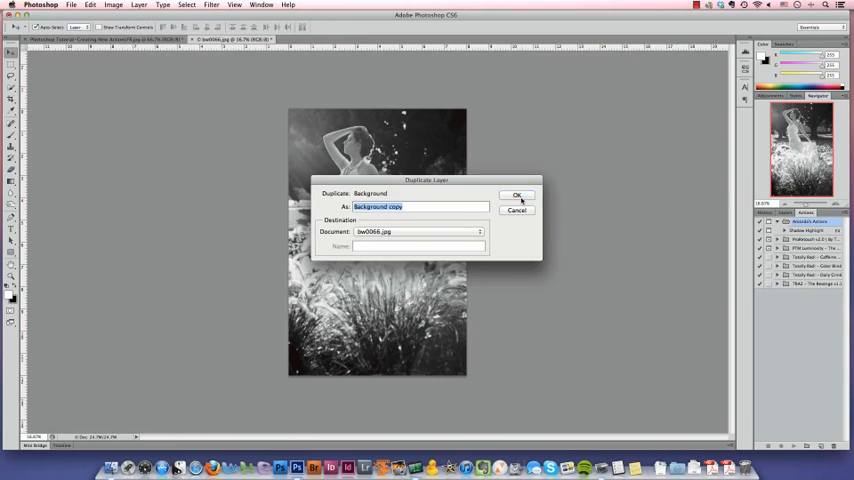
click(517, 195)
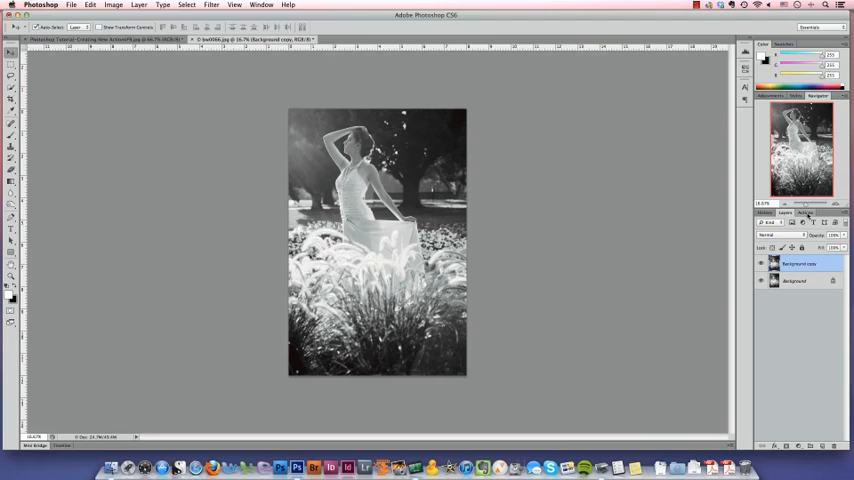
Step: Switch the side panel from Layers back to the Actions list
click(806, 212)
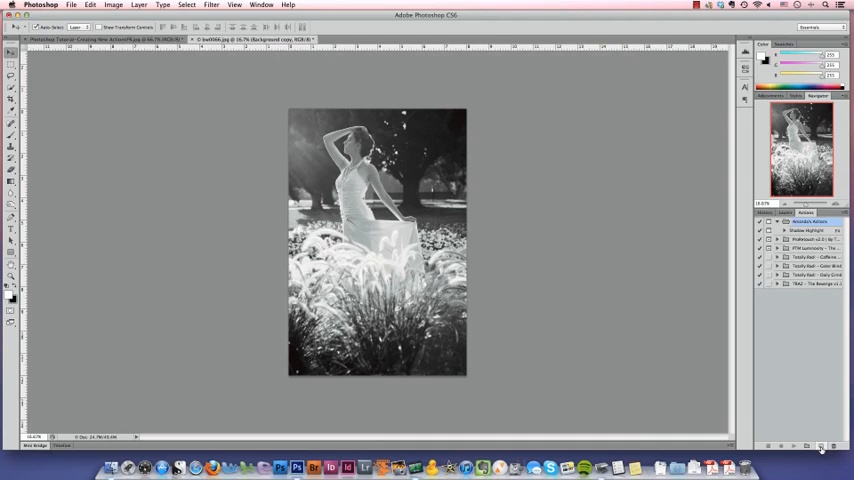
mouse_move(820, 447)
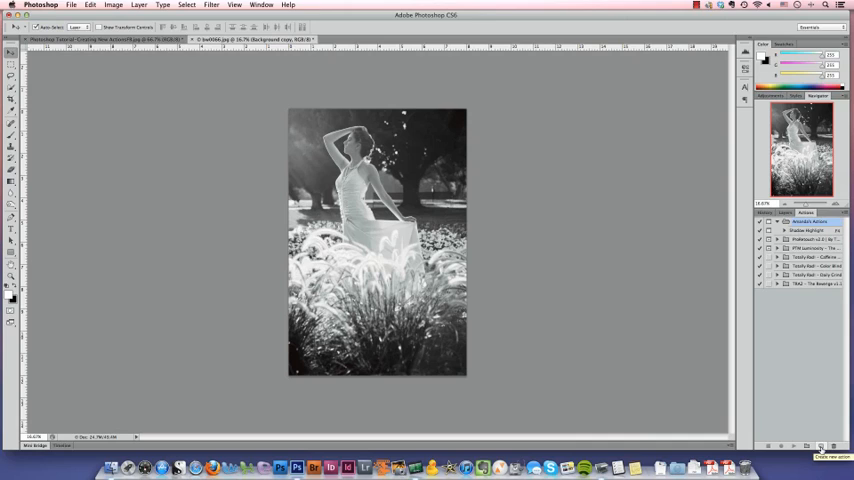
Step: Create a new 'Flatten Image' action in Amanda's Actions, assigned to function key F3
click(820, 445)
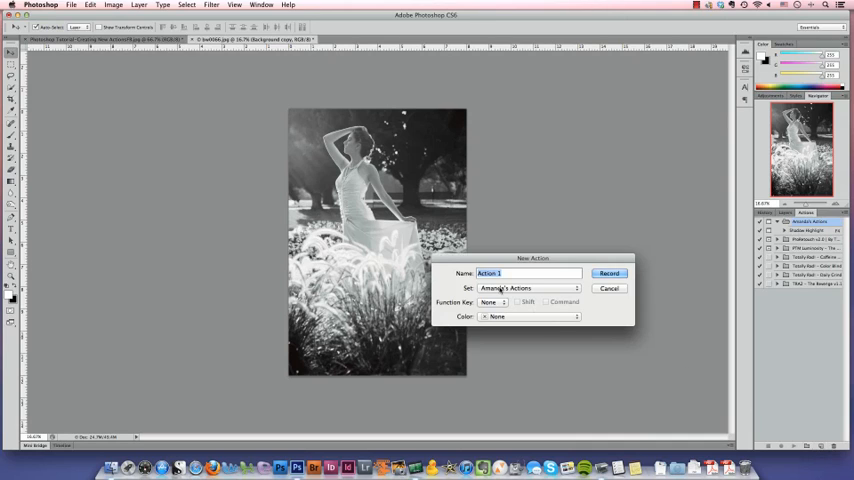
text(Flatten)
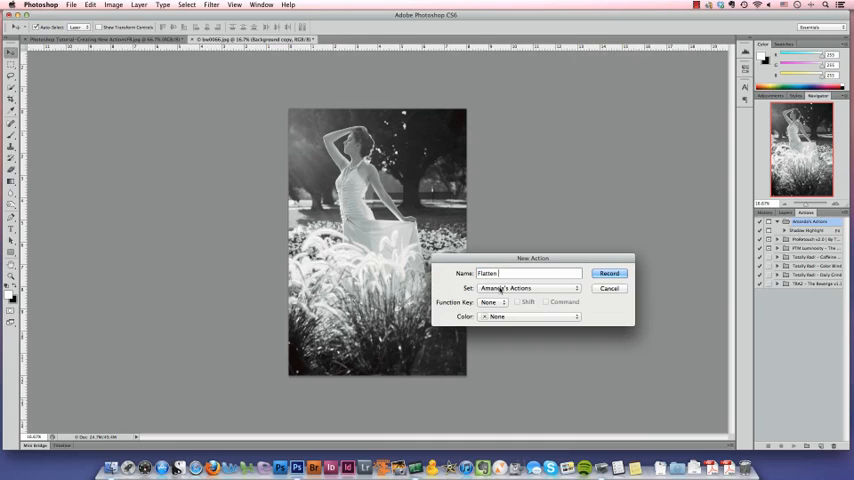
click(528, 288)
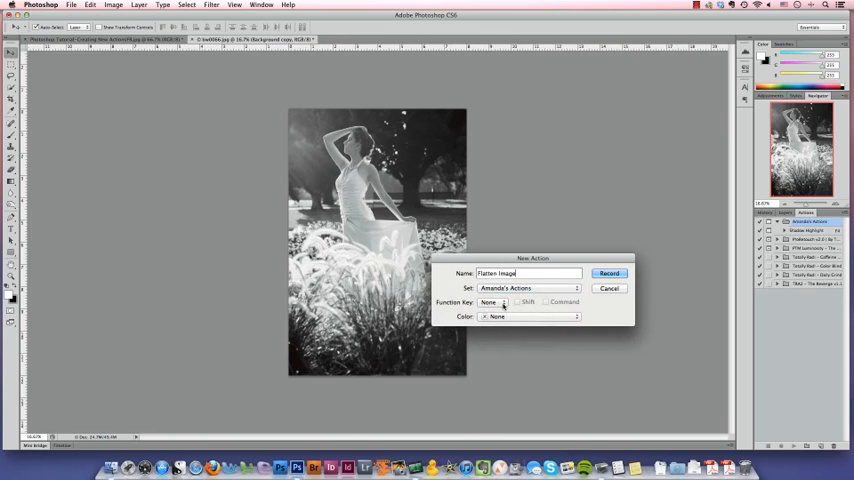
click(495, 302)
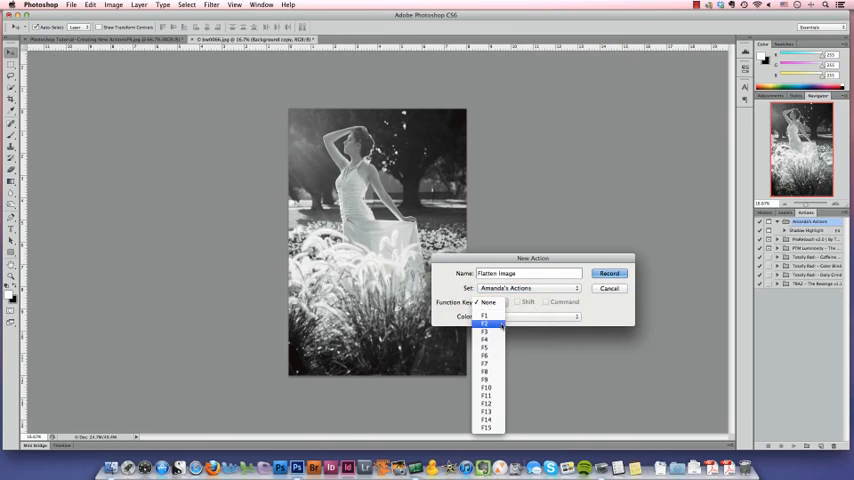
click(485, 333)
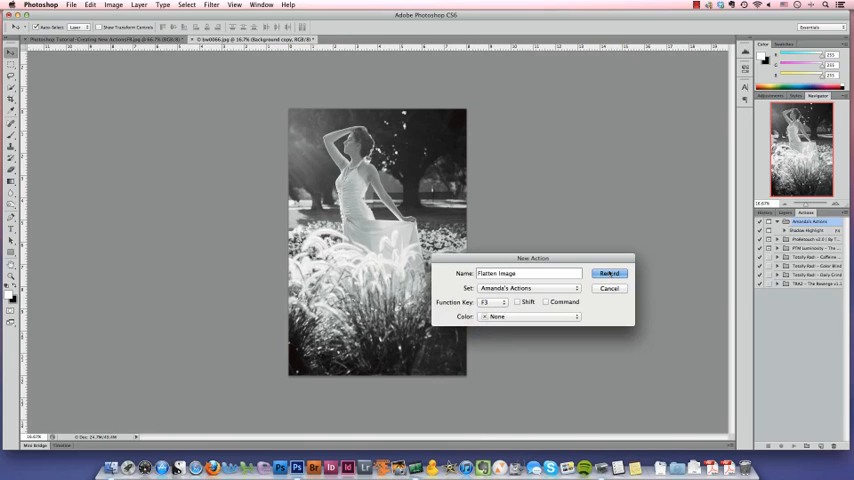
Step: Start recording the Flatten Image action and choose Flatten Image from the Layer menu
click(609, 273)
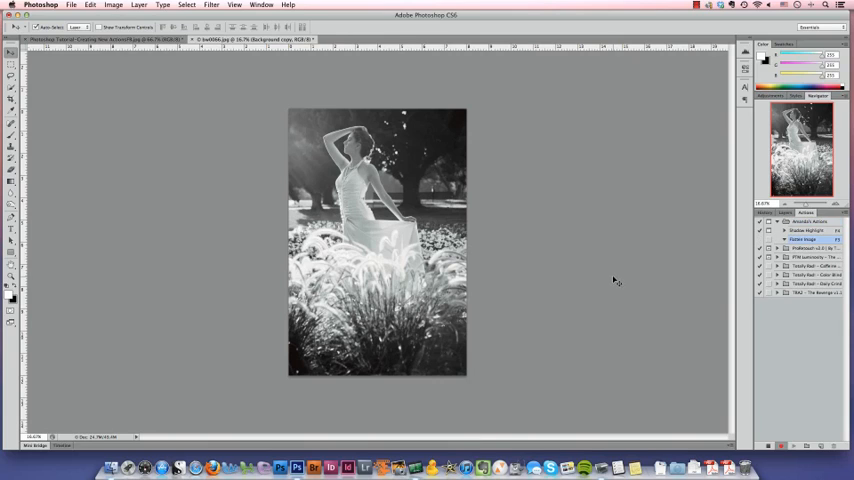
click(139, 5)
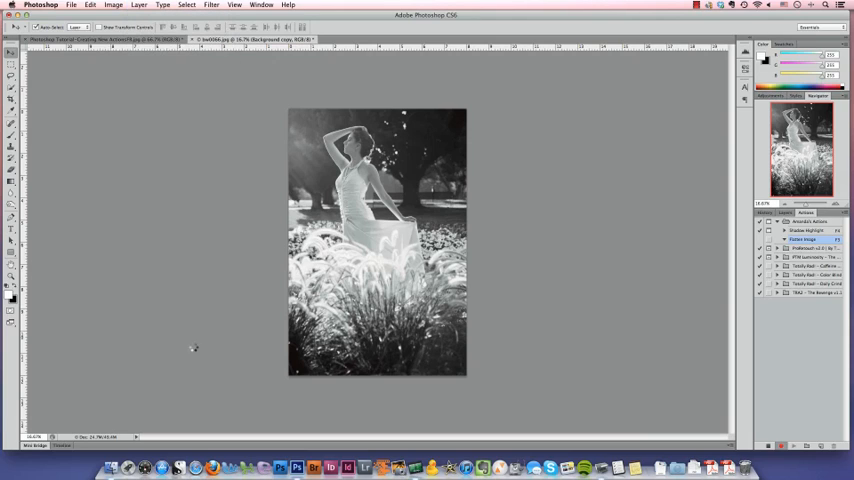
mouse_move(480, 258)
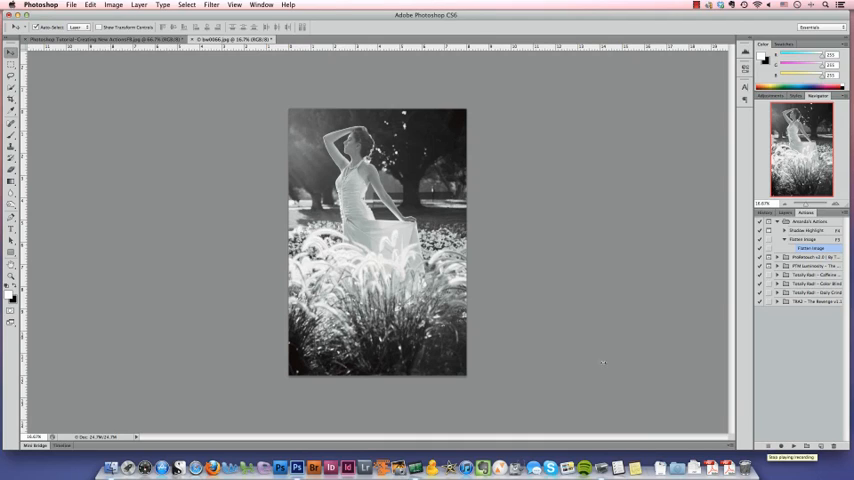
mouse_move(503, 273)
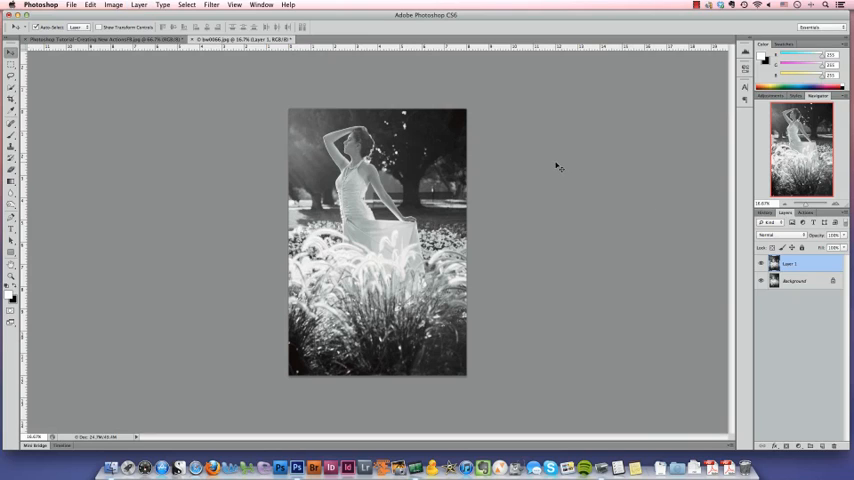
mouse_move(557, 162)
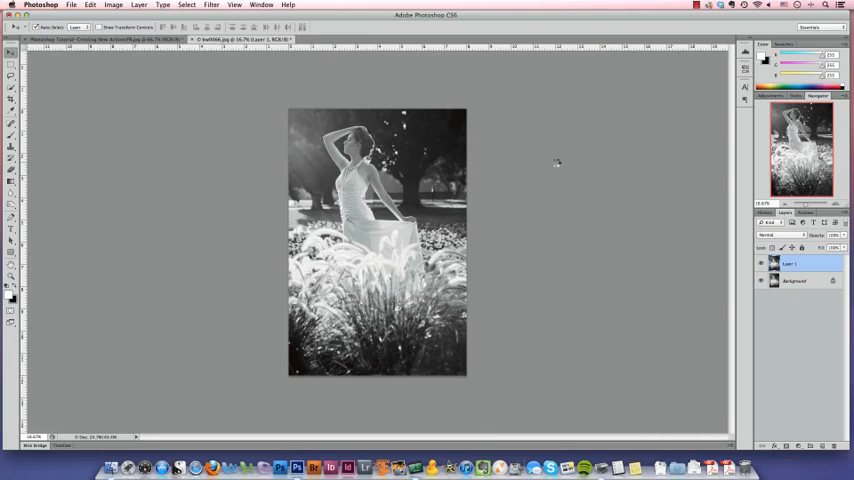